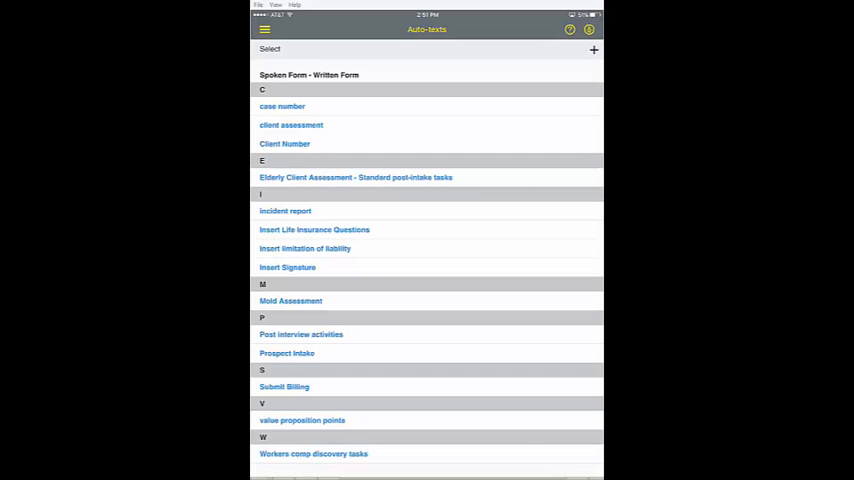
Create a new auto-text and begin entering its spoken name
{"action": "left_click", "coordinate": [593, 49]}
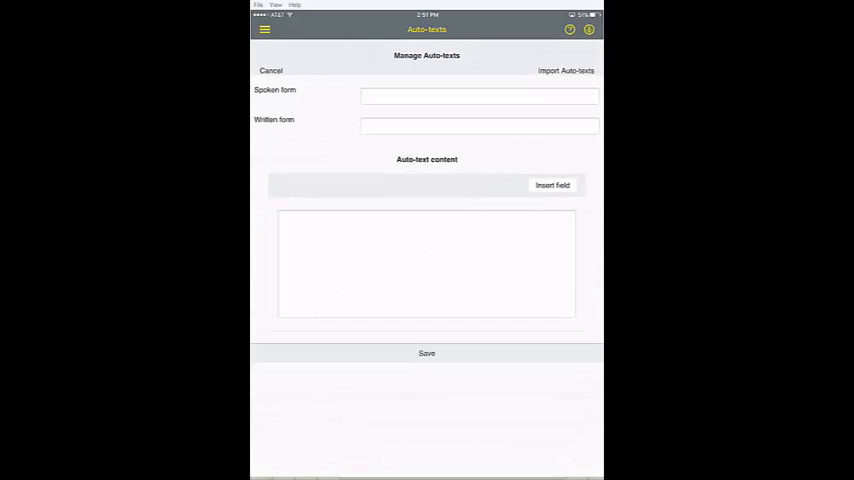
{"action": "left_click", "coordinate": [479, 95]}
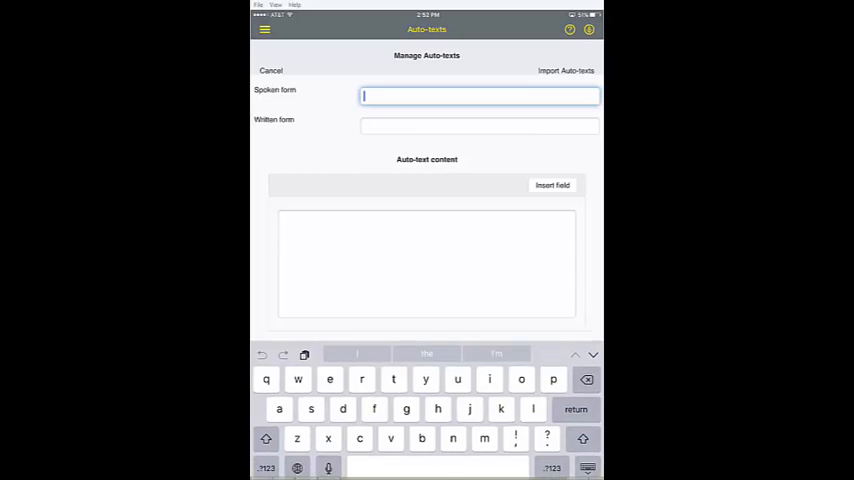
{"action": "type", "text": "c"}
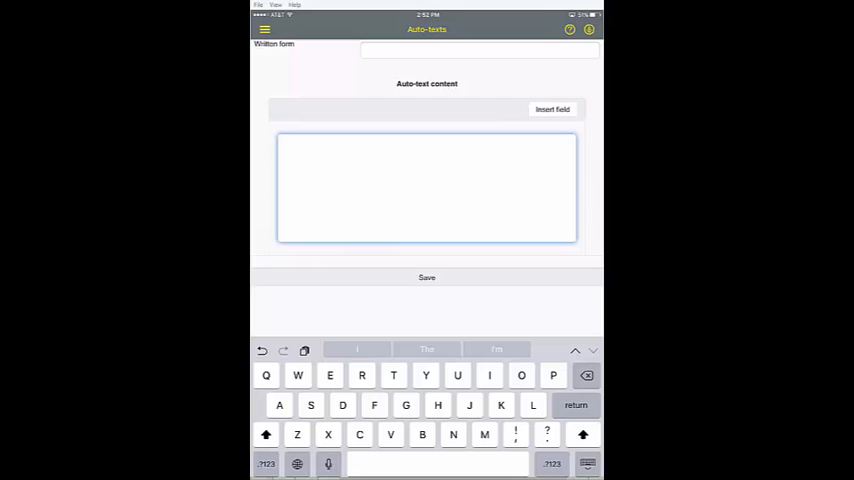
Fill the template with Agent, Client, Location, Assessment Trigger, Summary and other bracketed fields
{"action": "type", "text": "Agent"}
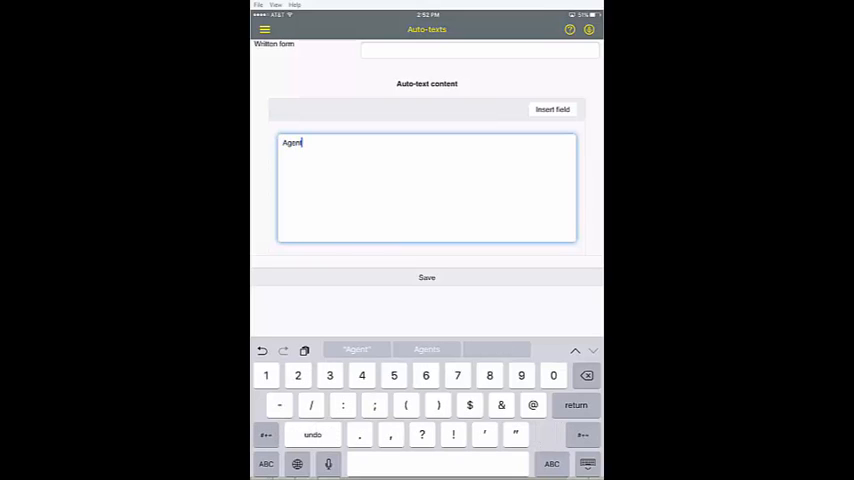
{"action": "type", "text": ":"}
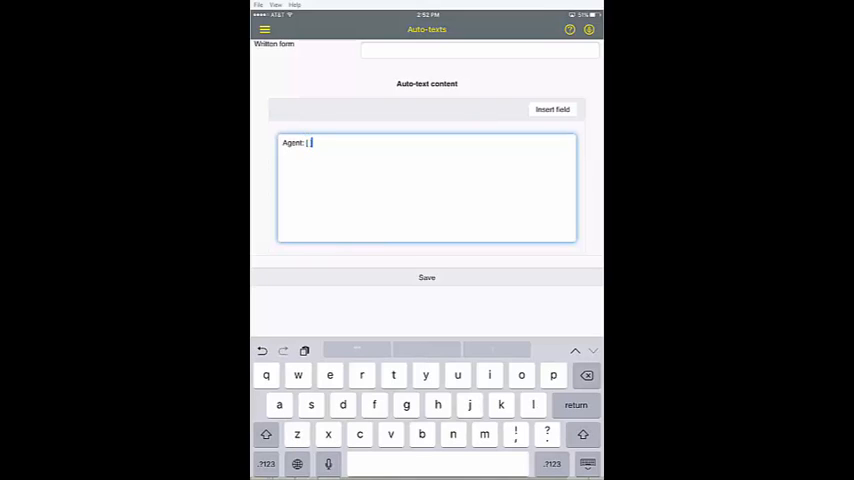
{"action": "key", "text": "return"}
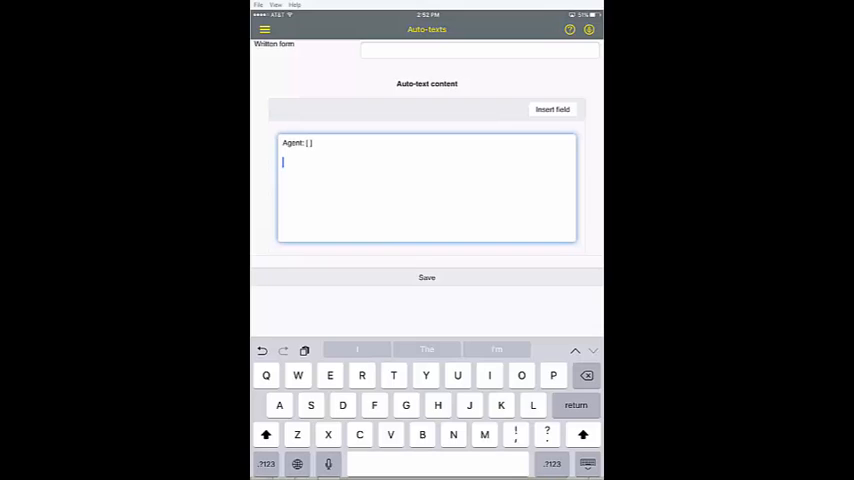
{"action": "type", "text": "Client: ["}
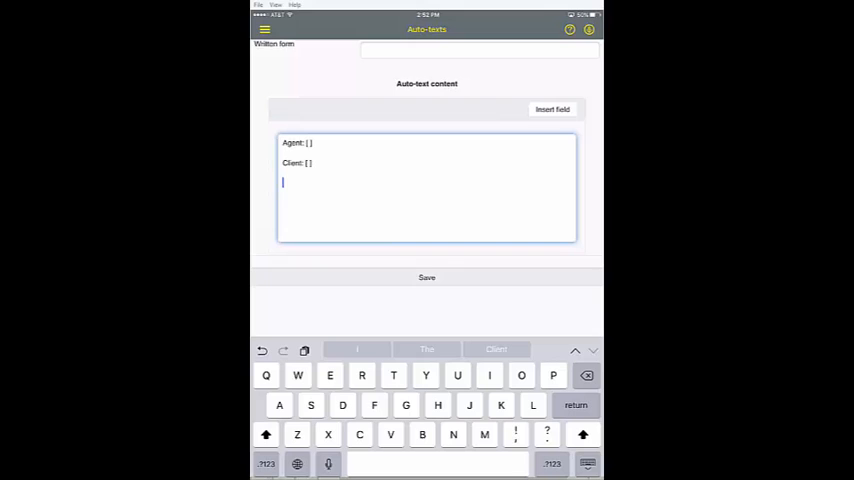
{"action": "type", "text": "Location: ["}
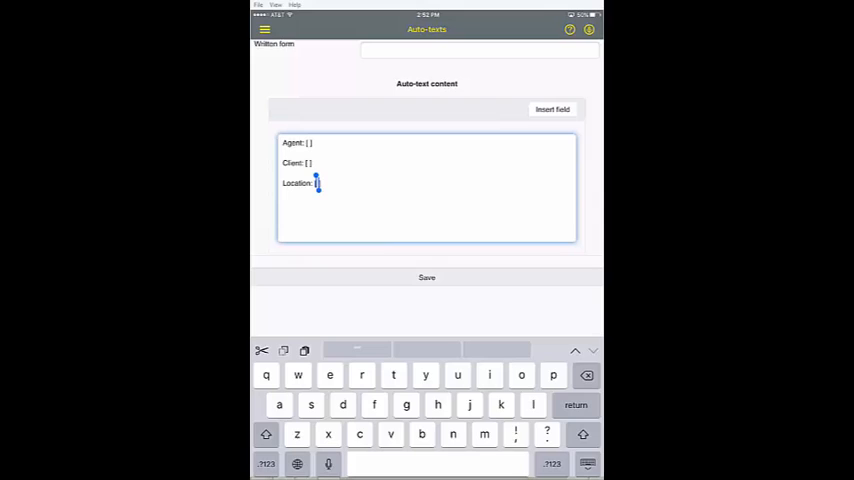
{"action": "type", "text": "Cle"}
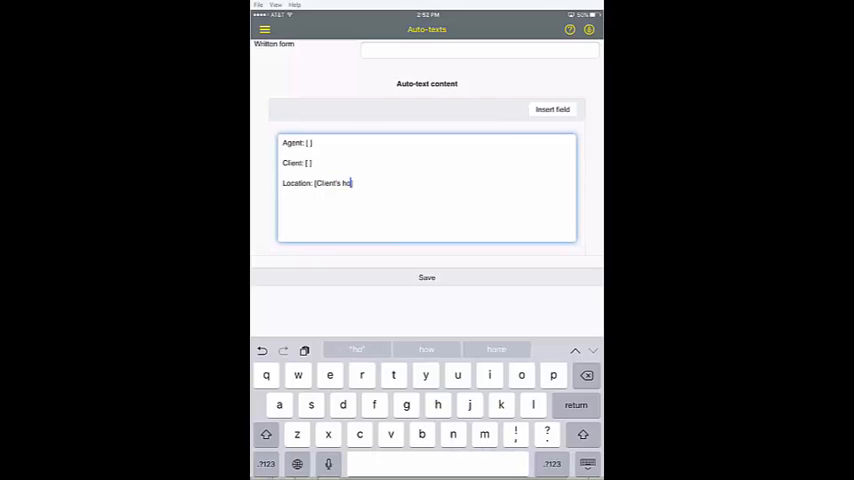
{"action": "type", "text": "me"}
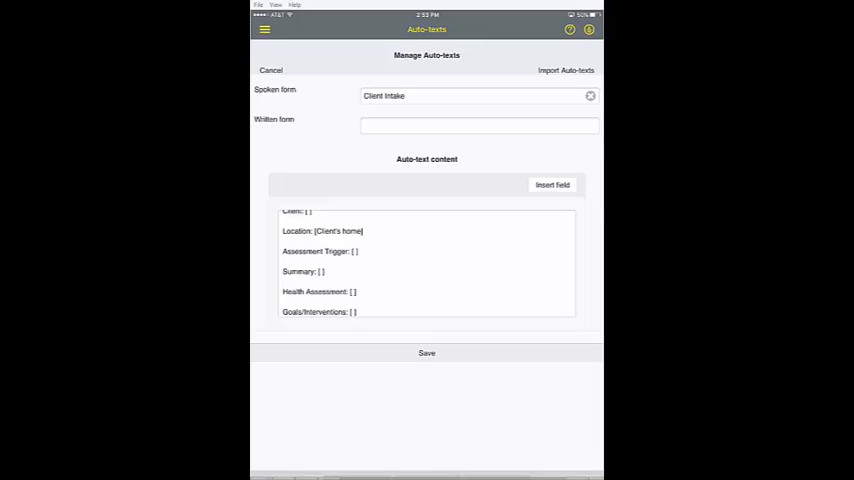
Save the Client Intake auto-text and close Manage Auto-texts
{"action": "left_click", "coordinate": [426, 352]}
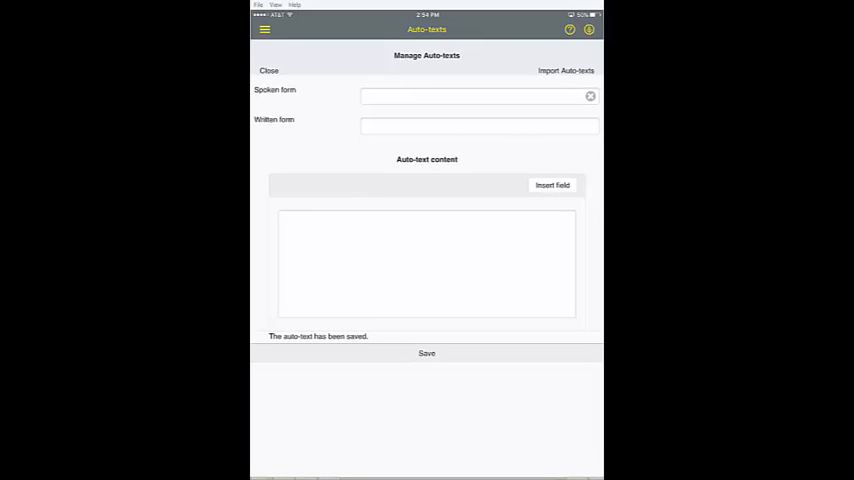
{"action": "left_click", "coordinate": [269, 70]}
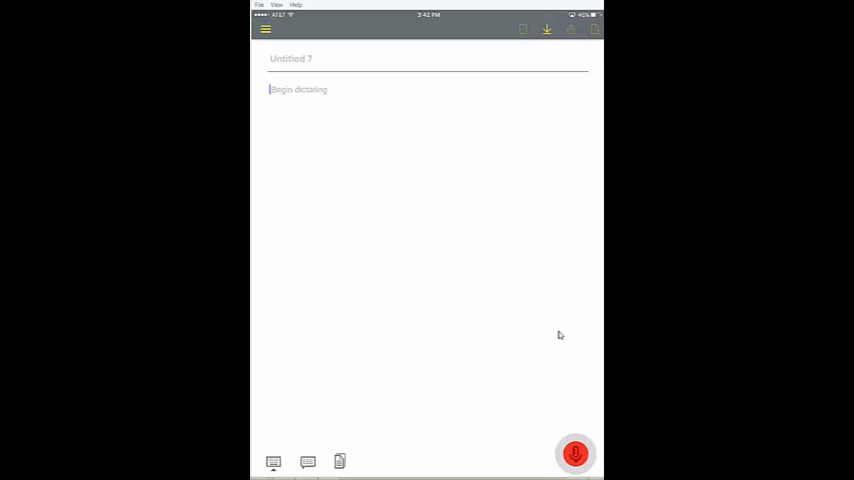
{"action": "left_click", "coordinate": [575, 454]}
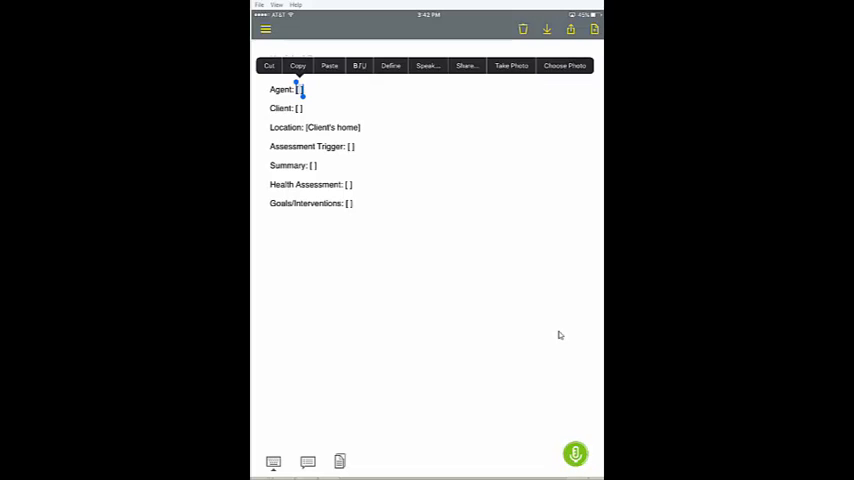
{"action": "type", "text": "Mark Reynolds"}
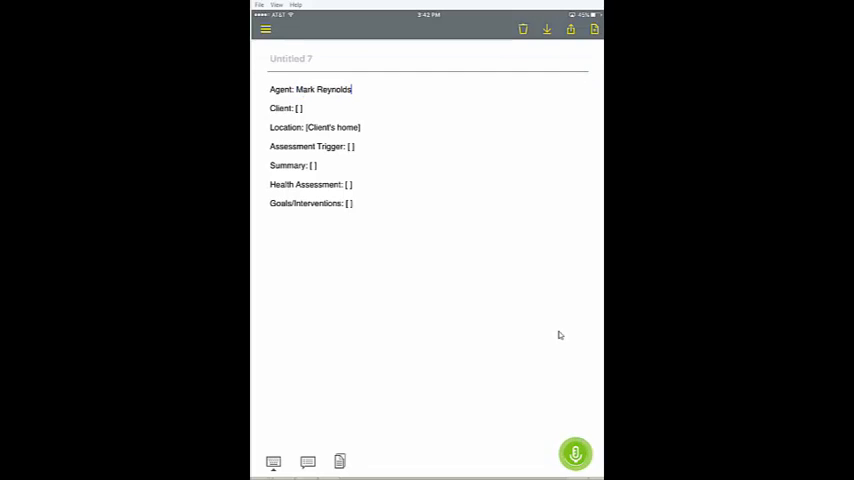